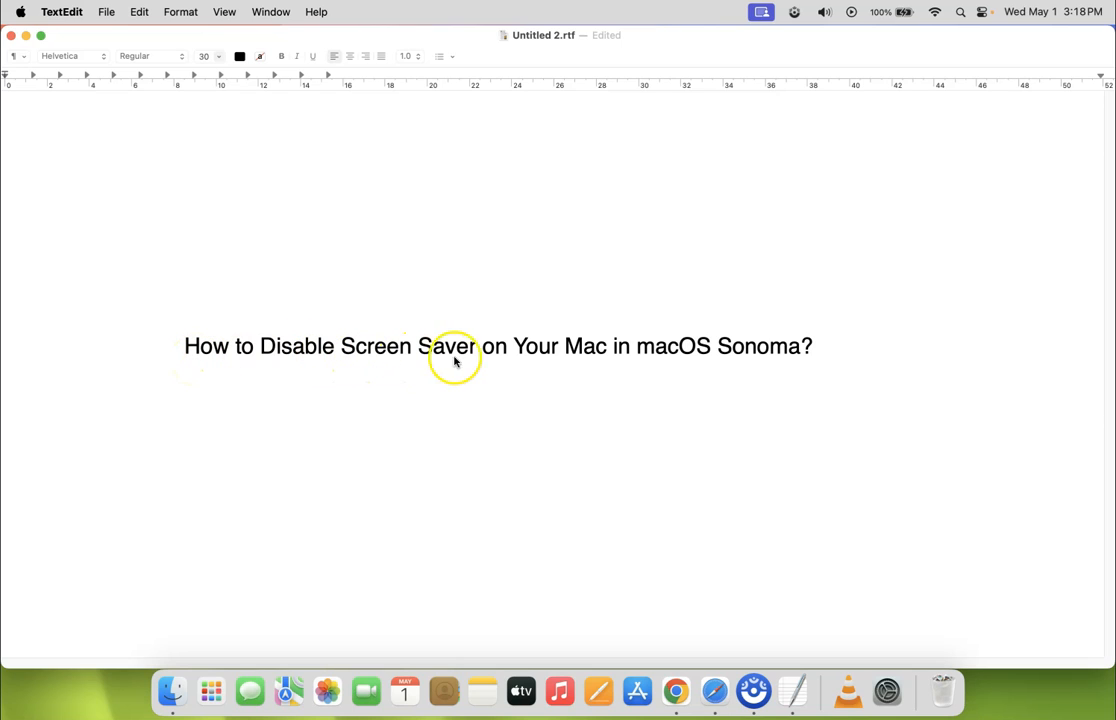
pyautogui.moveTo(704, 358)
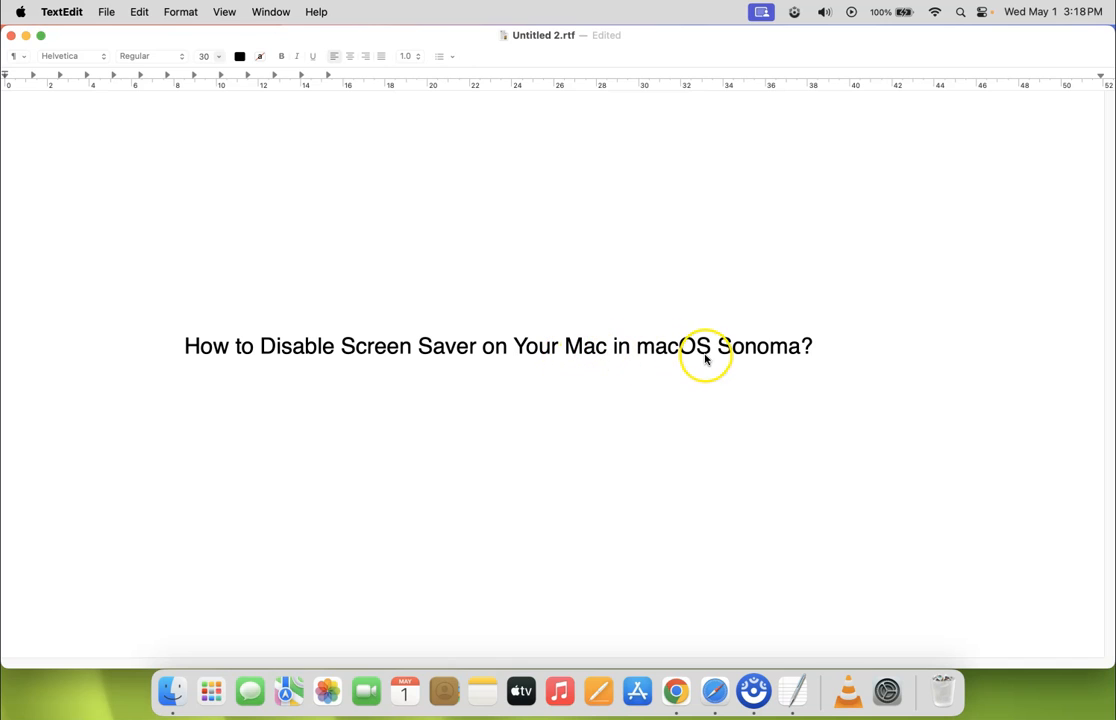
pyautogui.moveTo(592, 332)
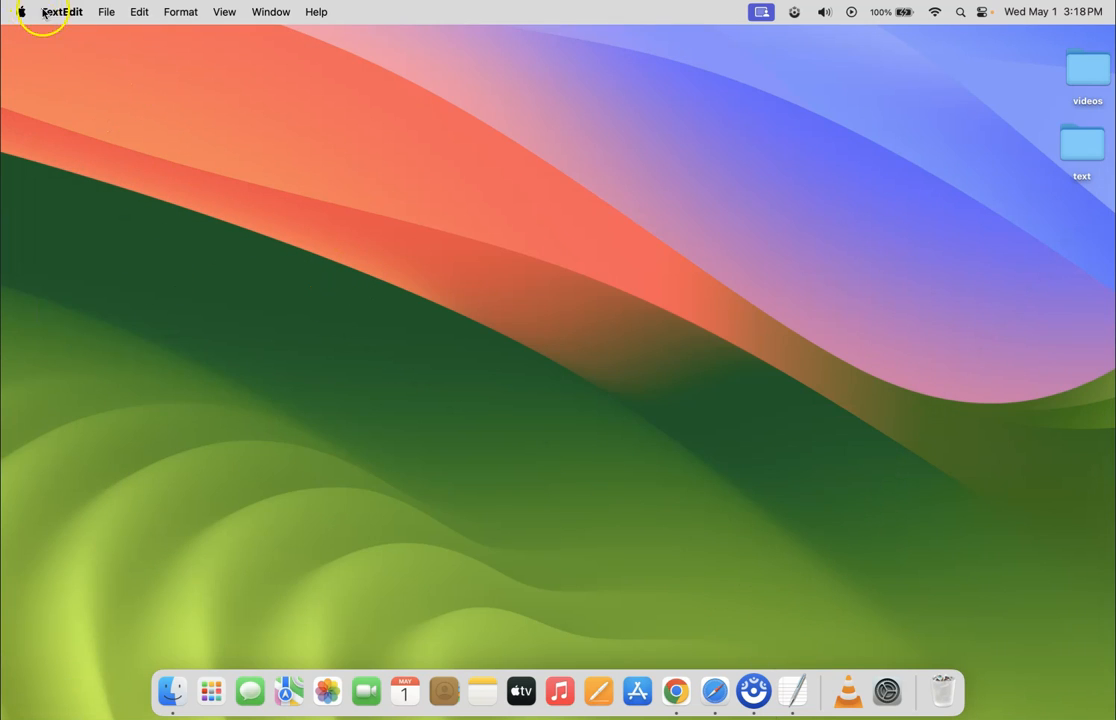
pyautogui.moveTo(20, 12)
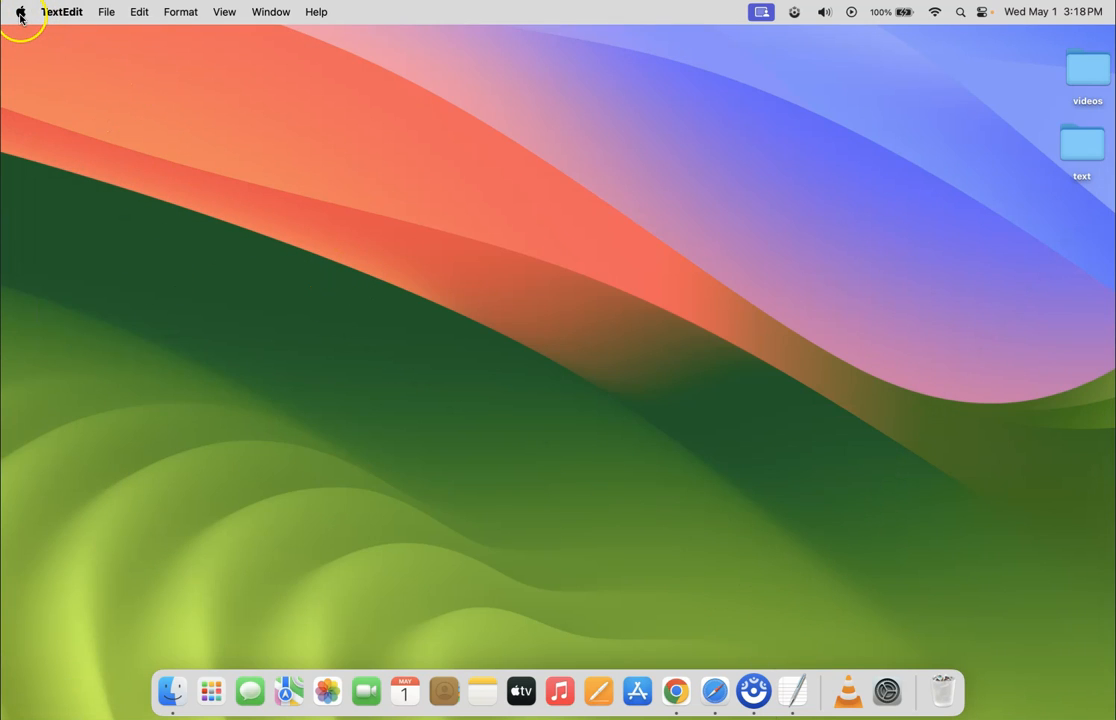
# - Reveal the Apple menu on the desktop with TextEdit hidden
pyautogui.click(20, 12)
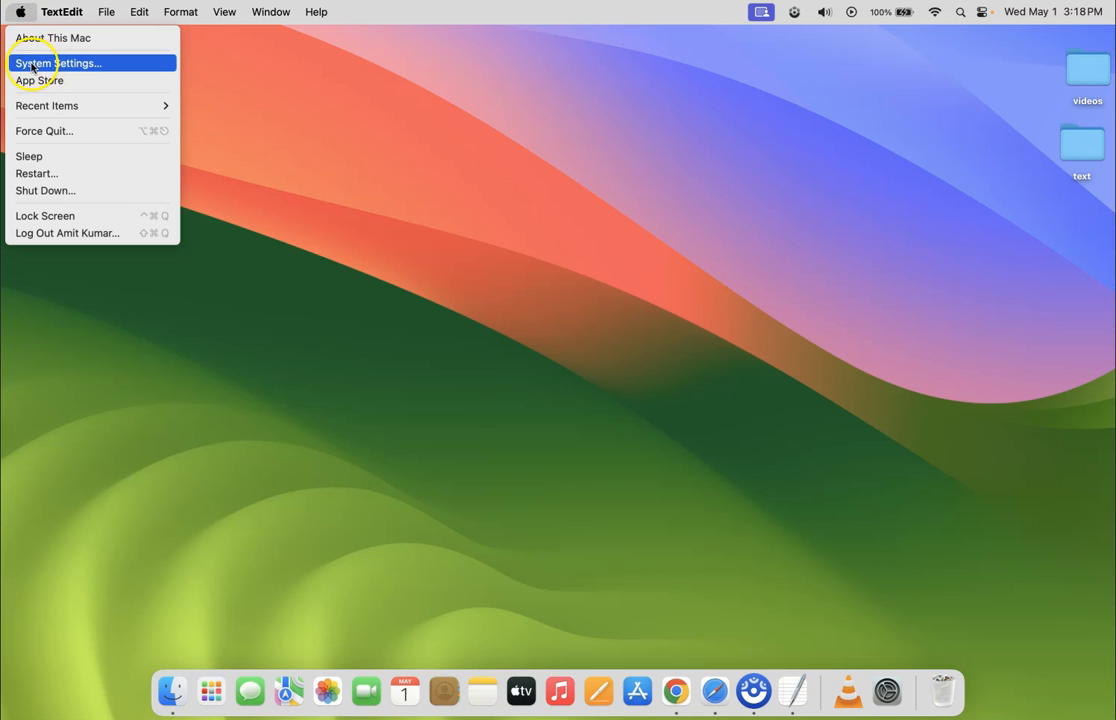
# - Launch System Settings from the Apple menu and show the Screen Saver pane
pyautogui.click(58, 62)
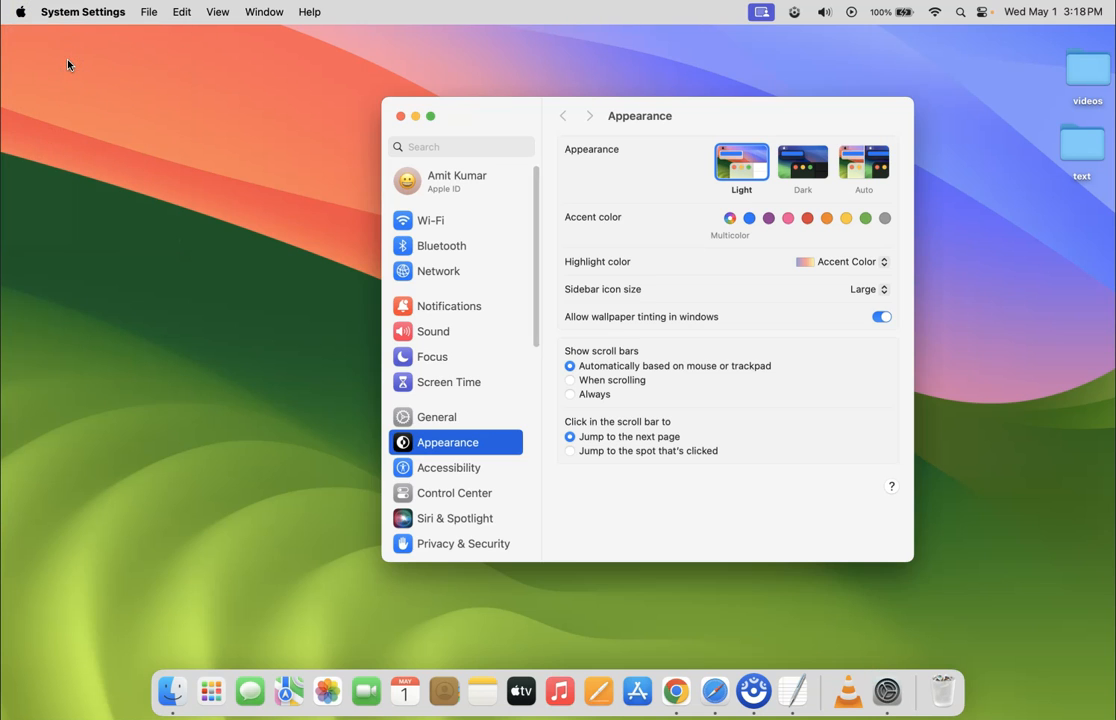
pyautogui.scroll(-3)
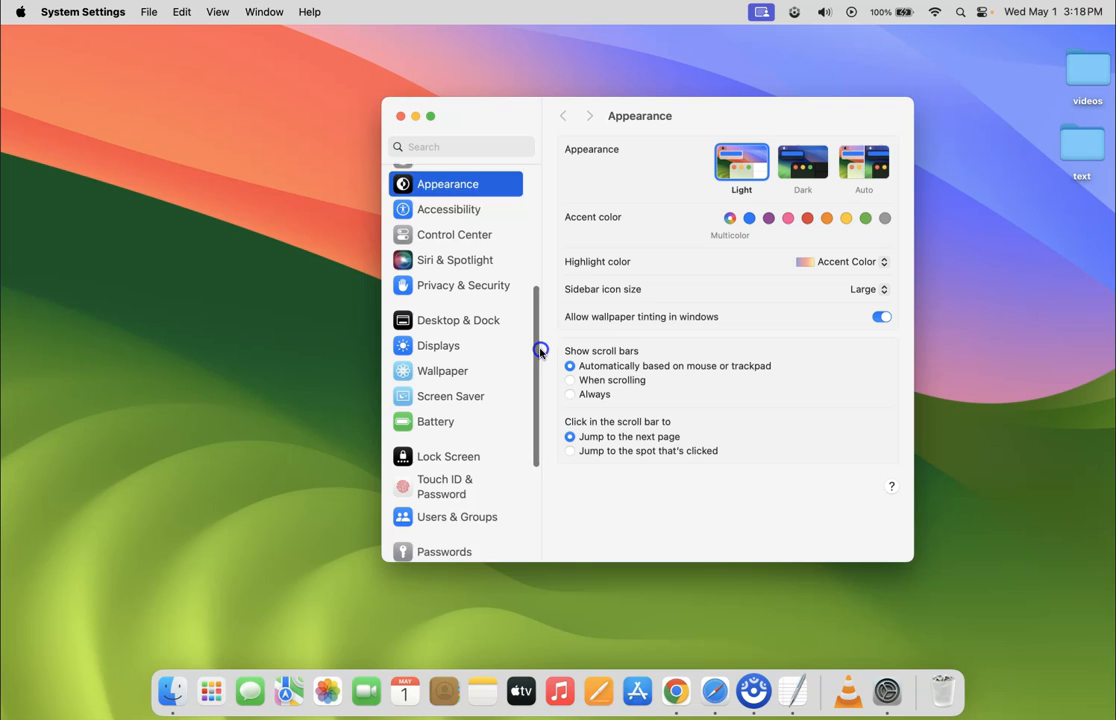
pyautogui.scroll(-3)
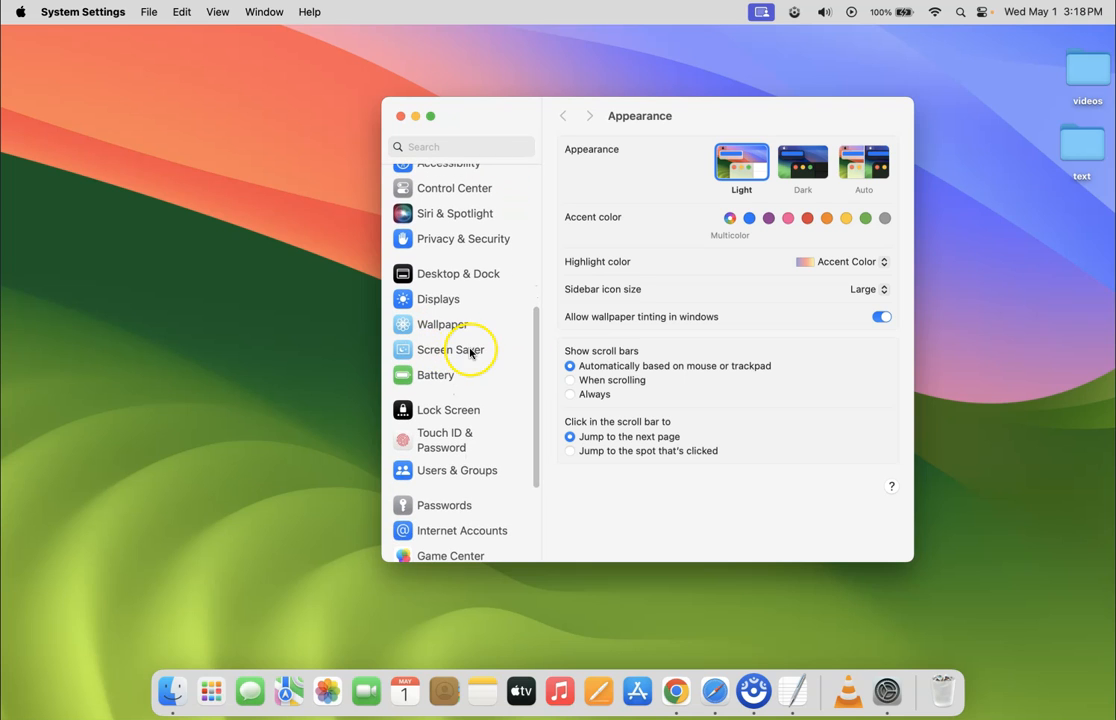
pyautogui.click(456, 348)
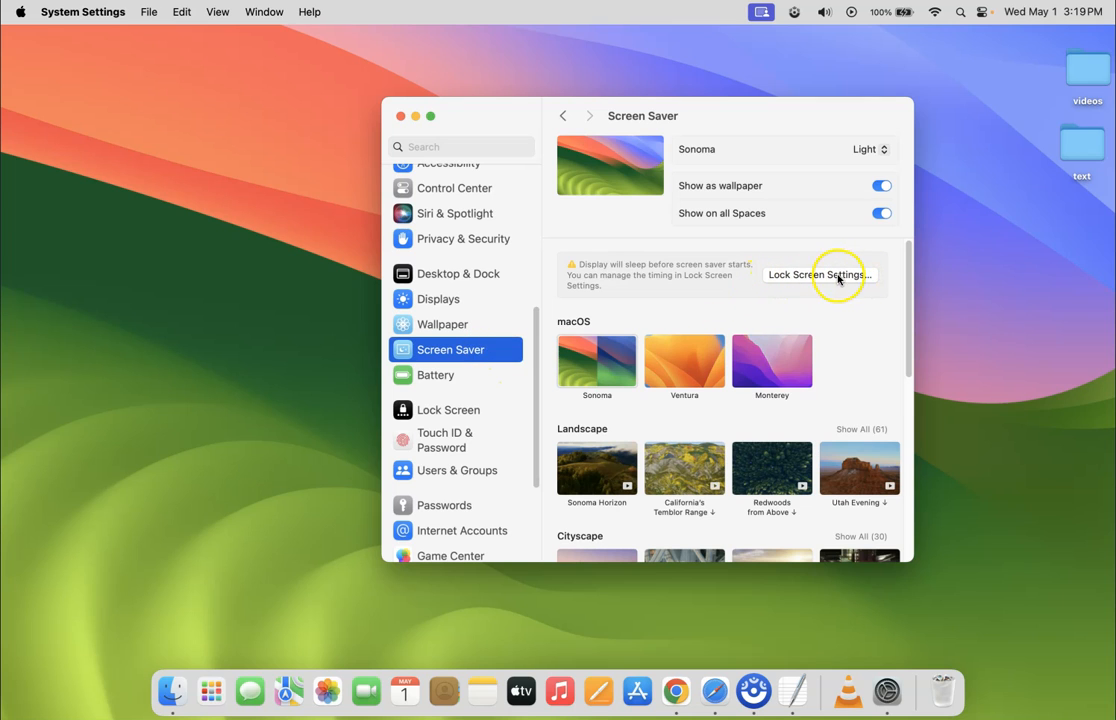
# - Jump from the Screen Saver pane to Lock Screen Settings
pyautogui.click(820, 274)
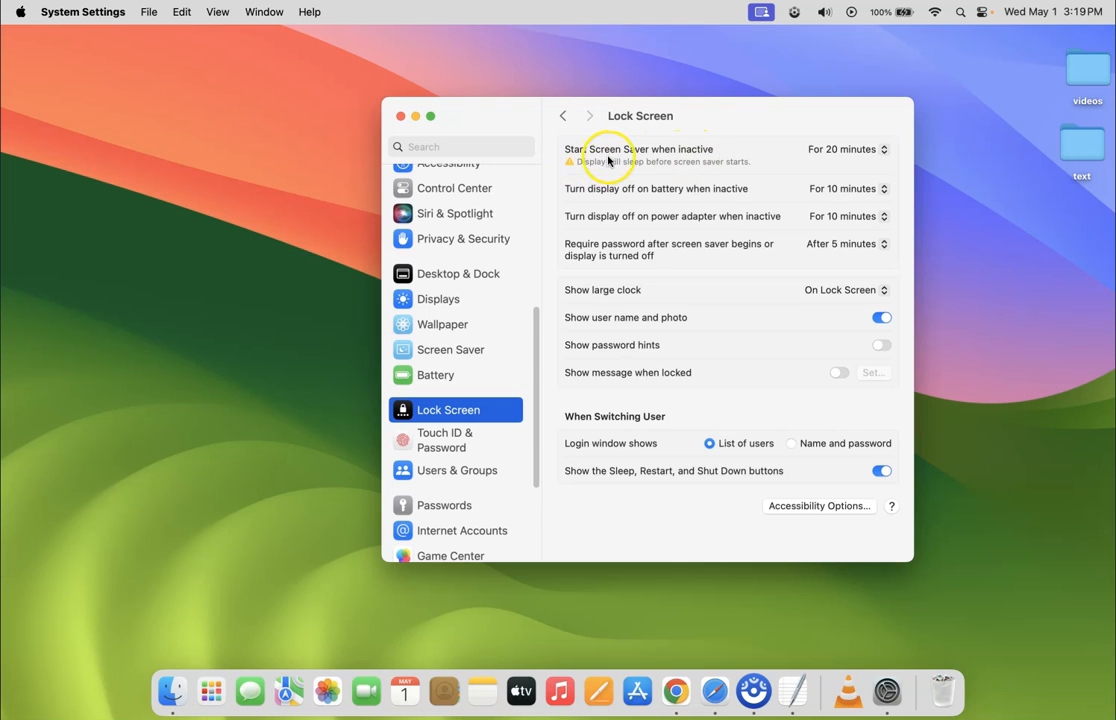
pyautogui.moveTo(672, 166)
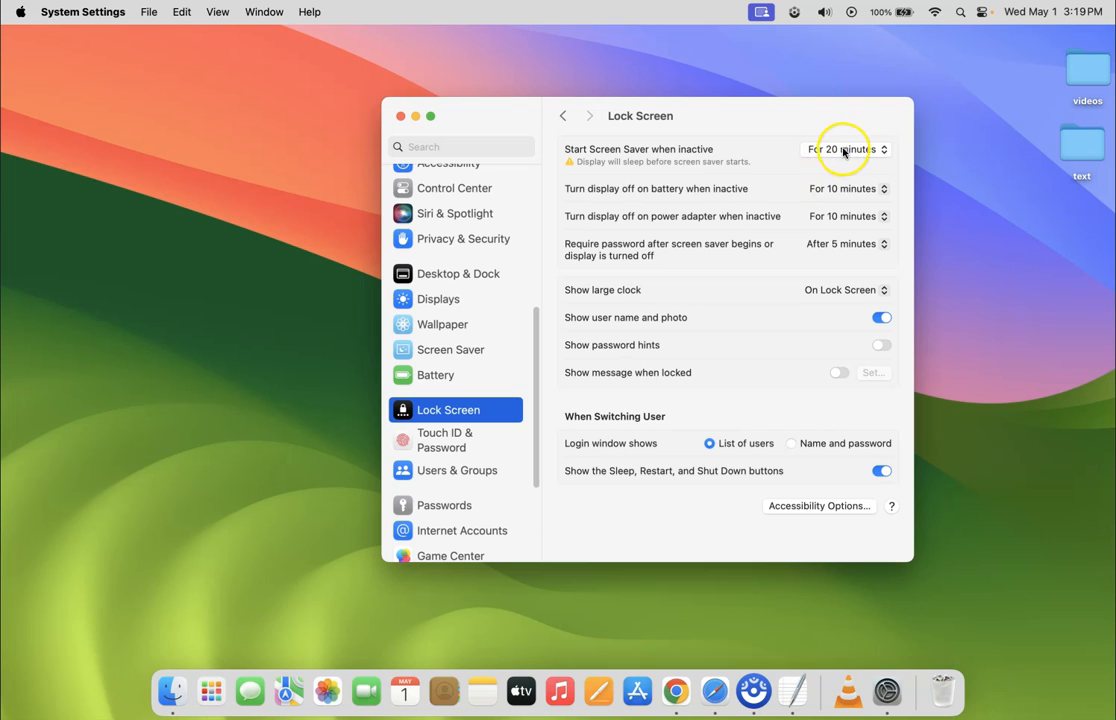
pyautogui.moveTo(744, 156)
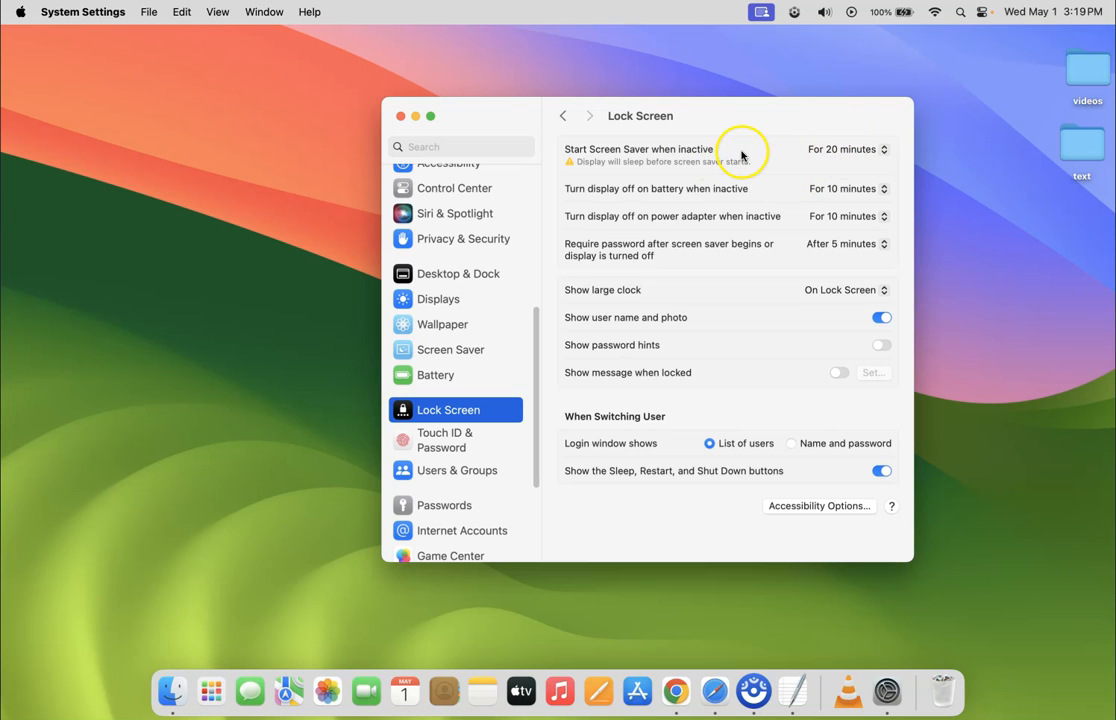
# - Set 'Start Screen Saver when inactive' to Never and quit System Settings
pyautogui.click(844, 148)
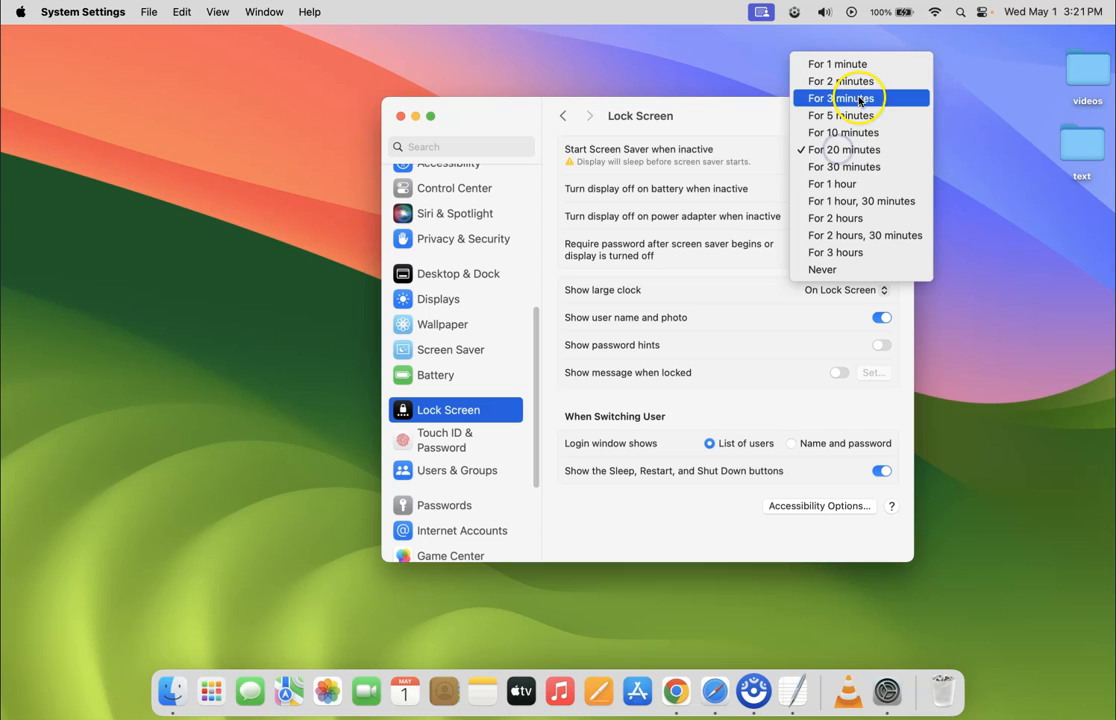
pyautogui.moveTo(860, 200)
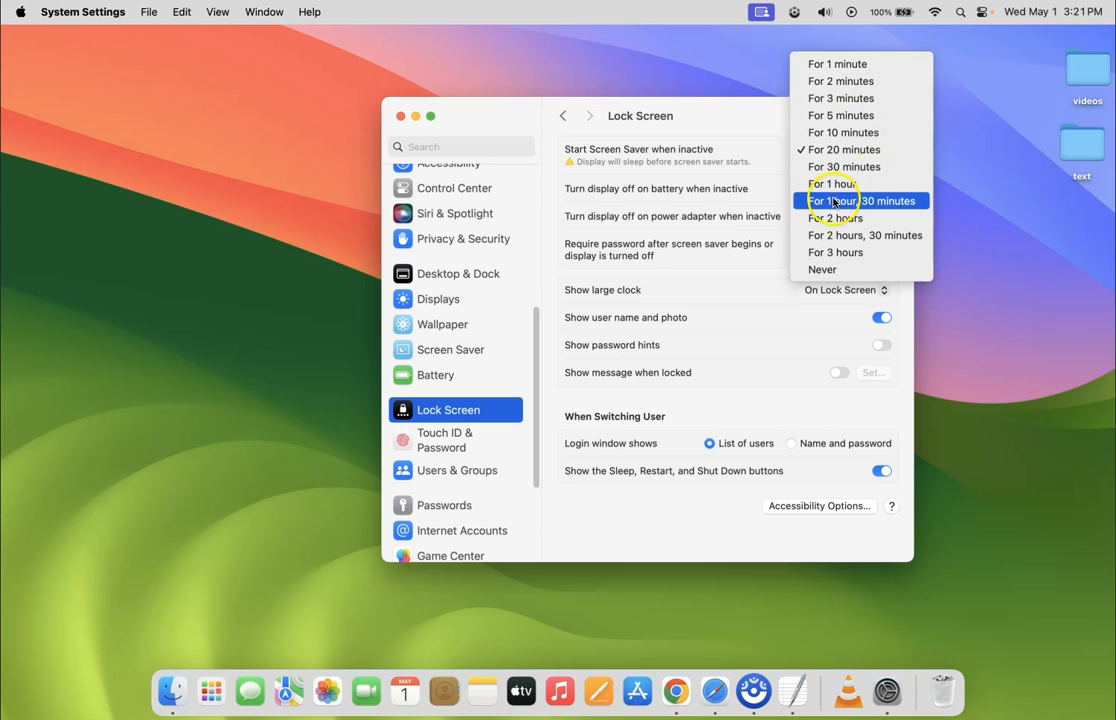
pyautogui.moveTo(820, 268)
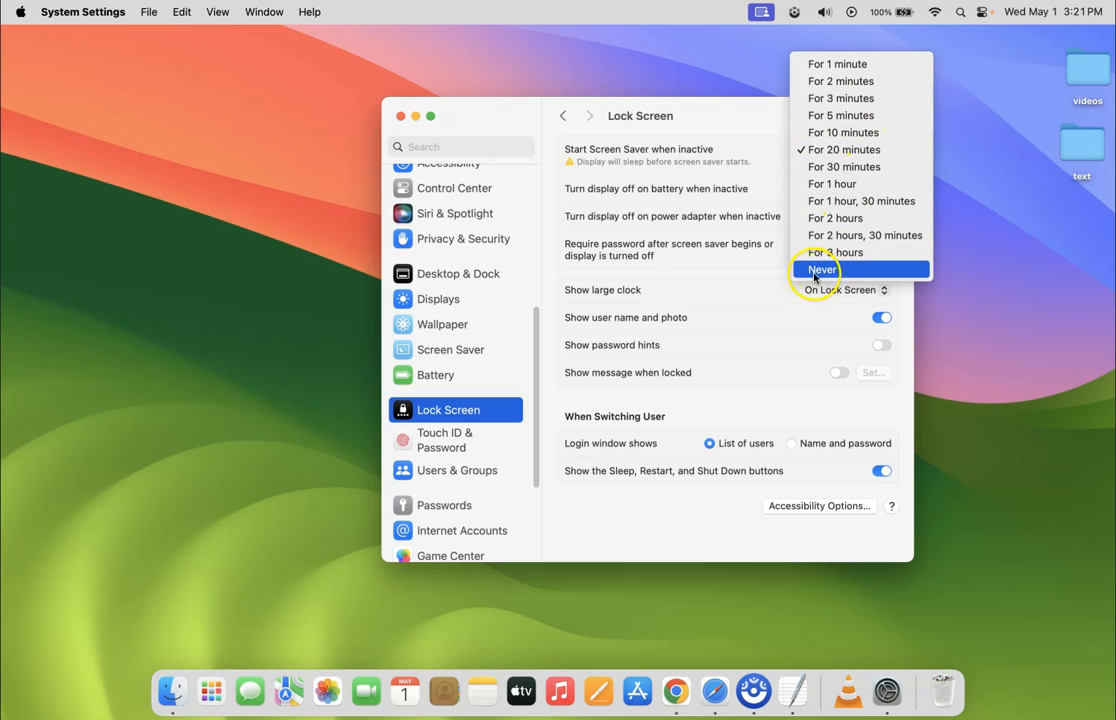
pyautogui.moveTo(824, 268)
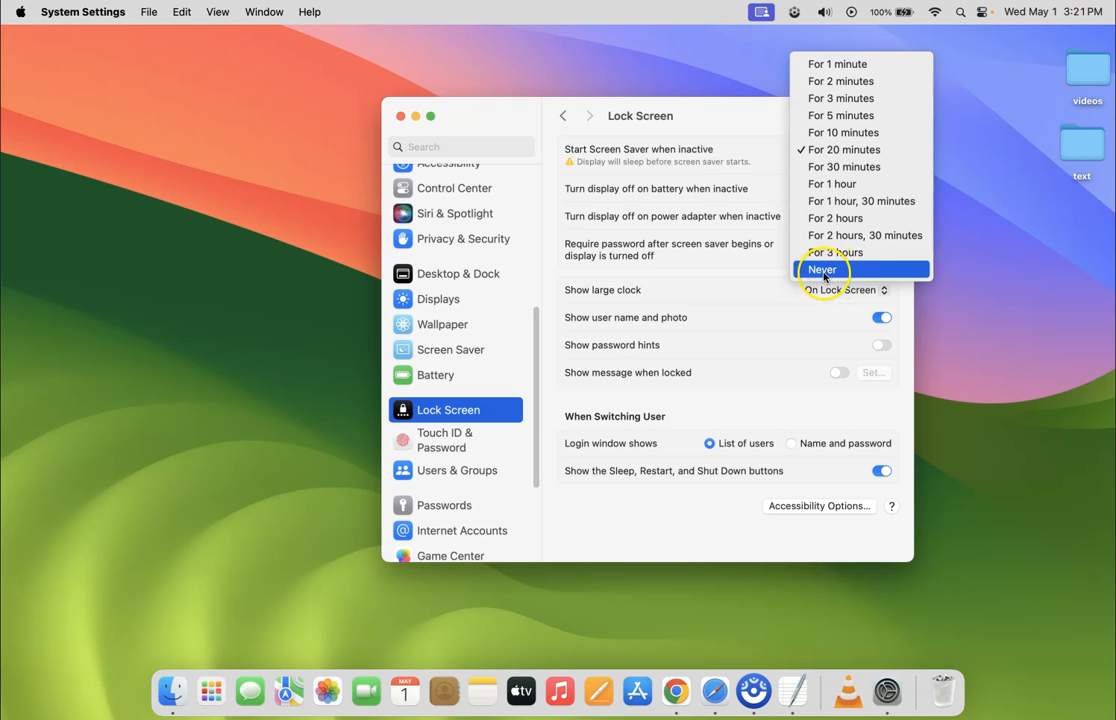
pyautogui.click(822, 268)
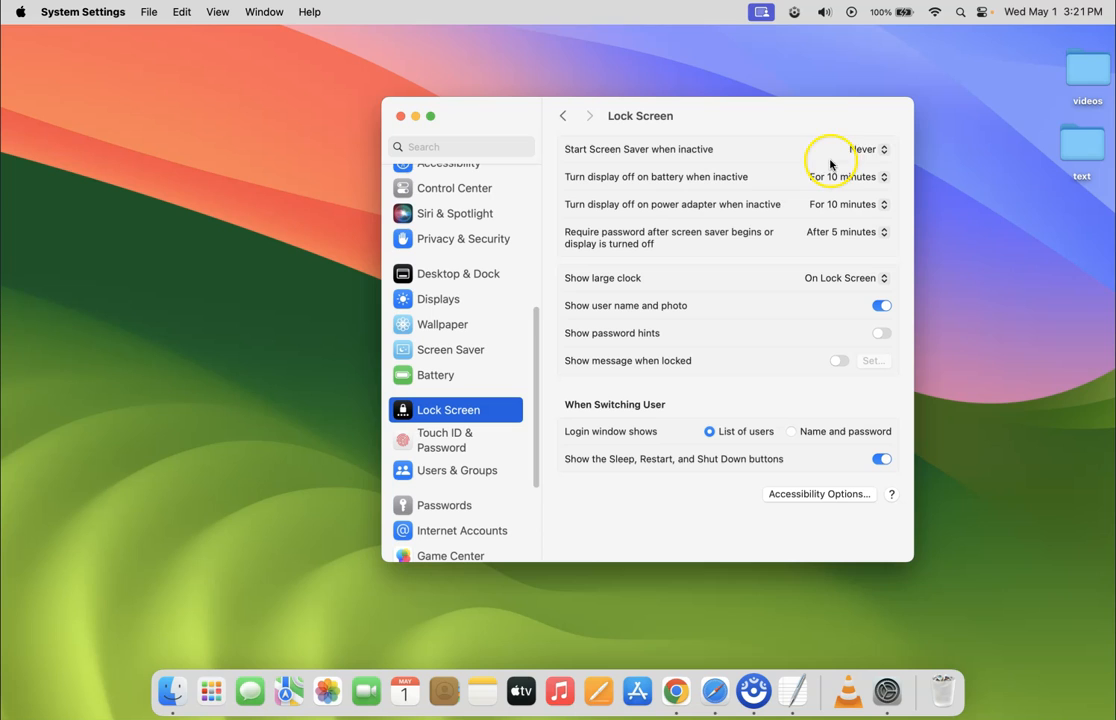
pyautogui.moveTo(632, 156)
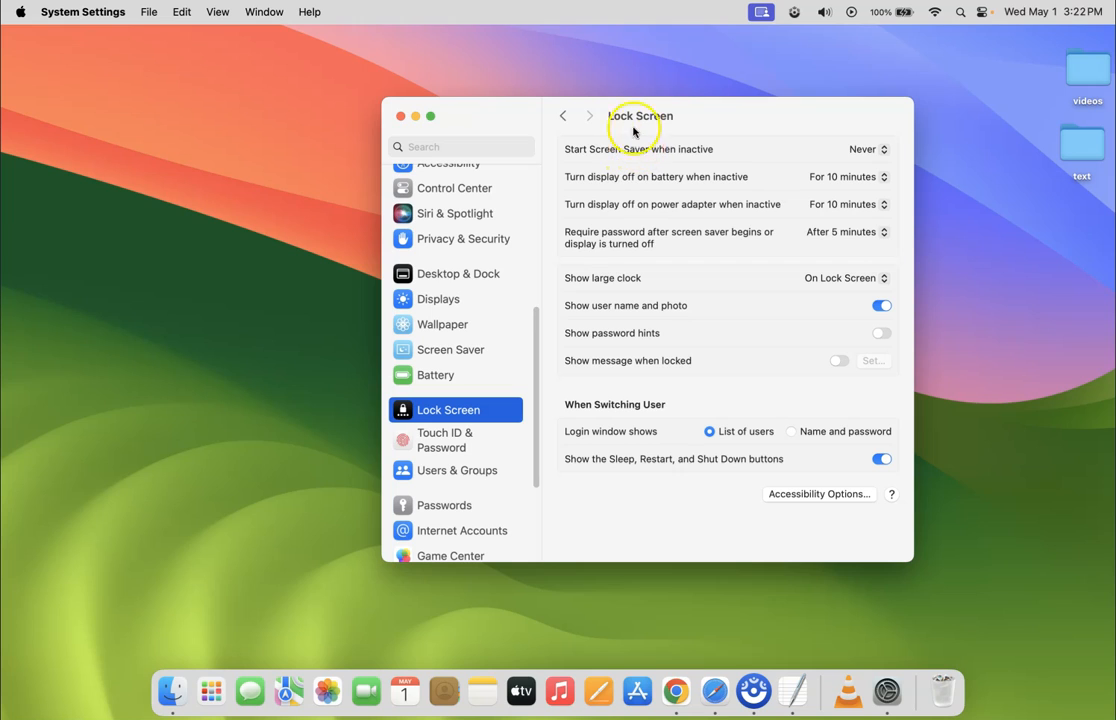
pyautogui.moveTo(726, 164)
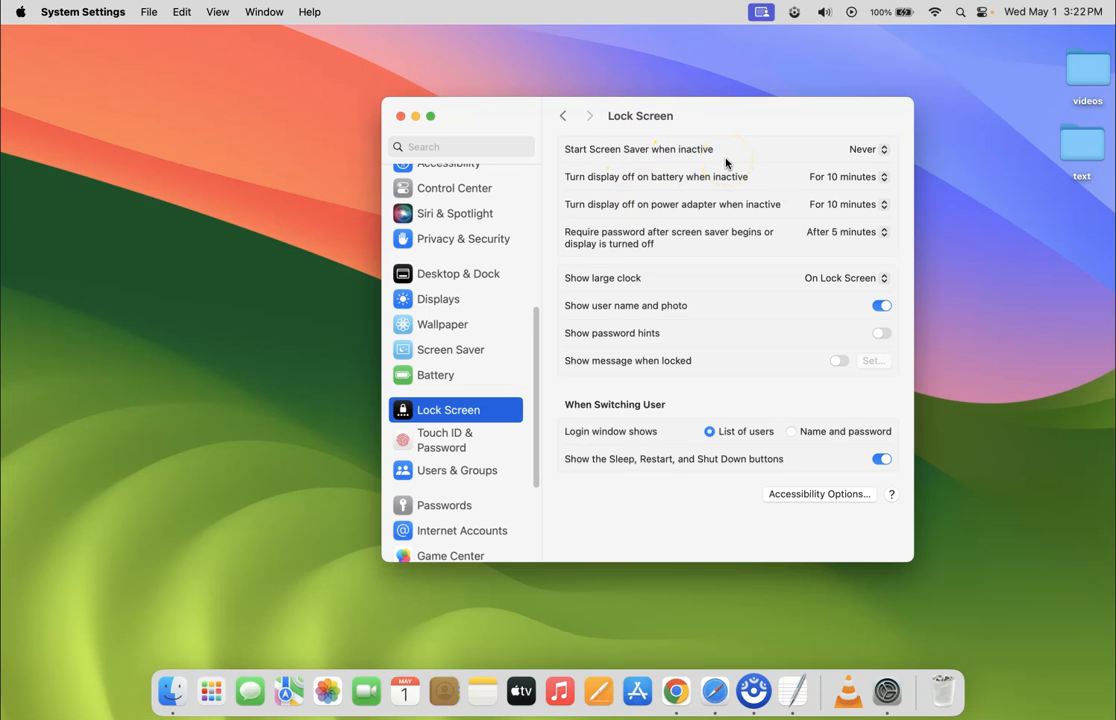
pyautogui.moveTo(648, 160)
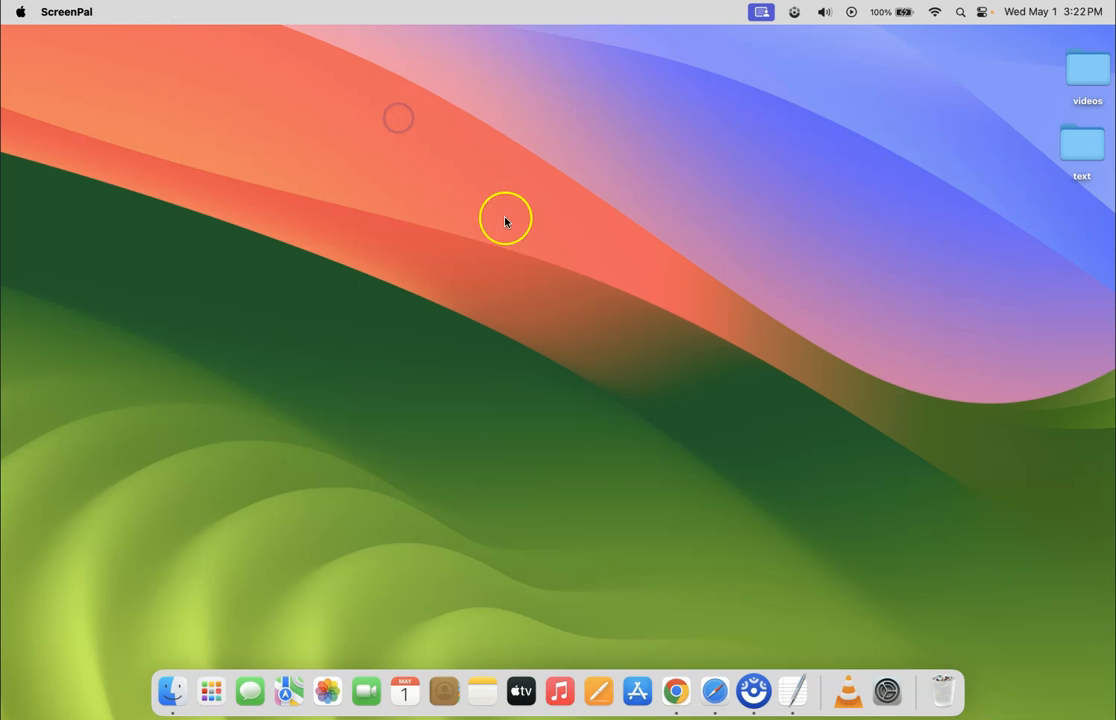
pyautogui.click(792, 692)
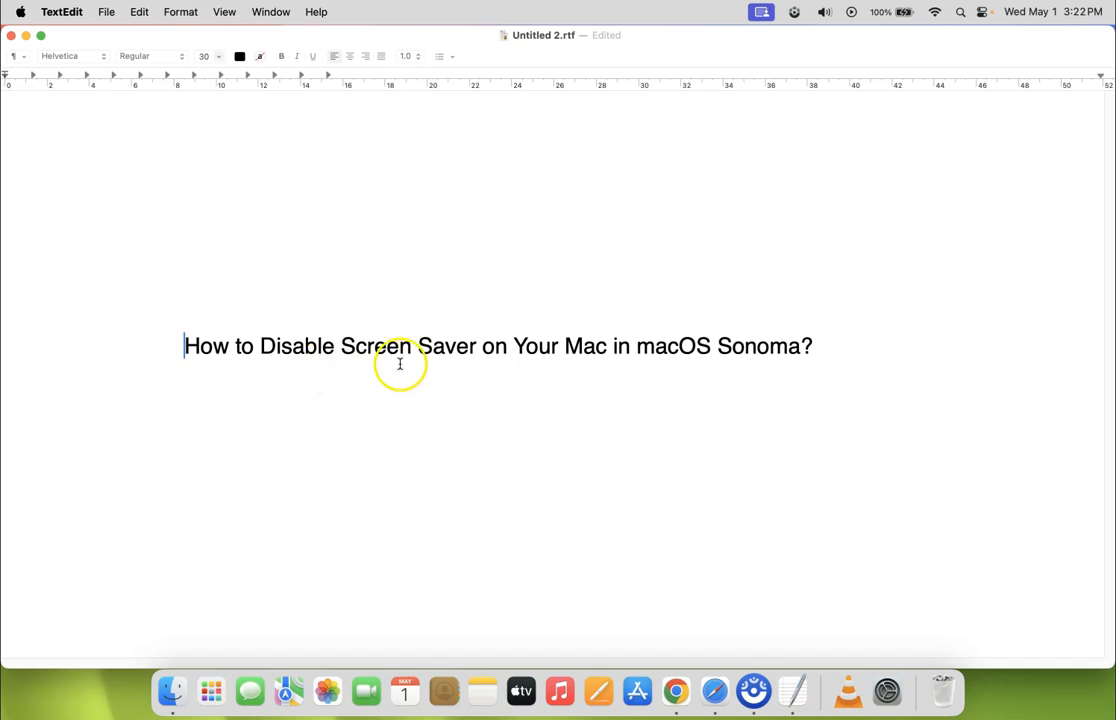
pyautogui.moveTo(700, 352)
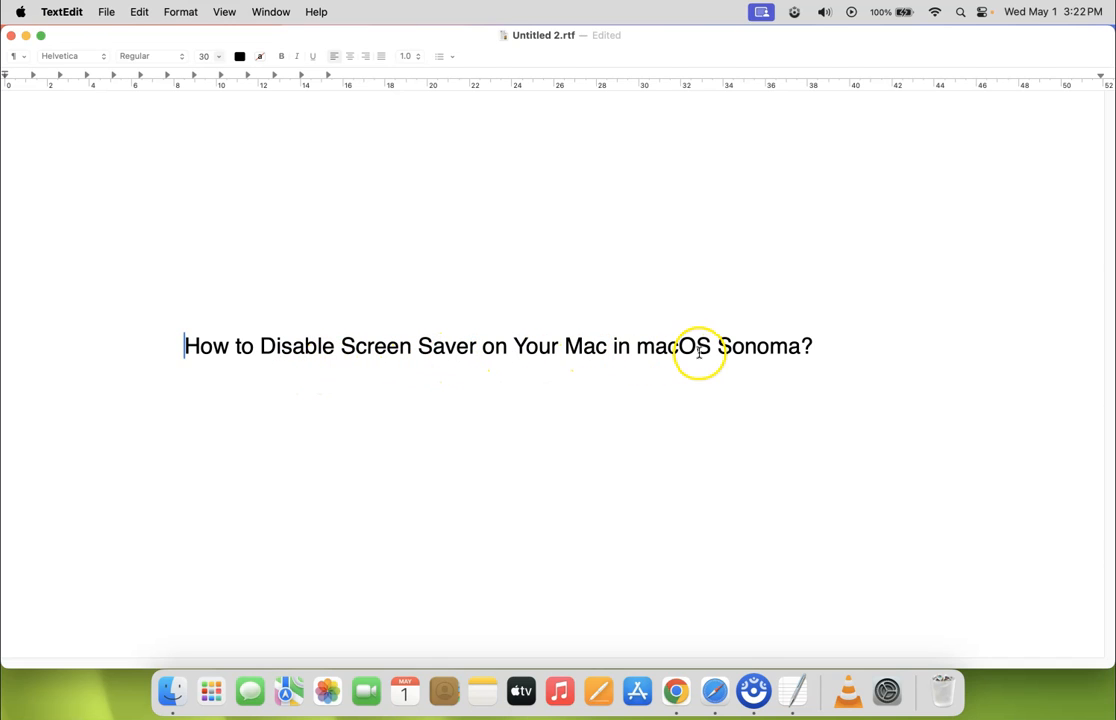